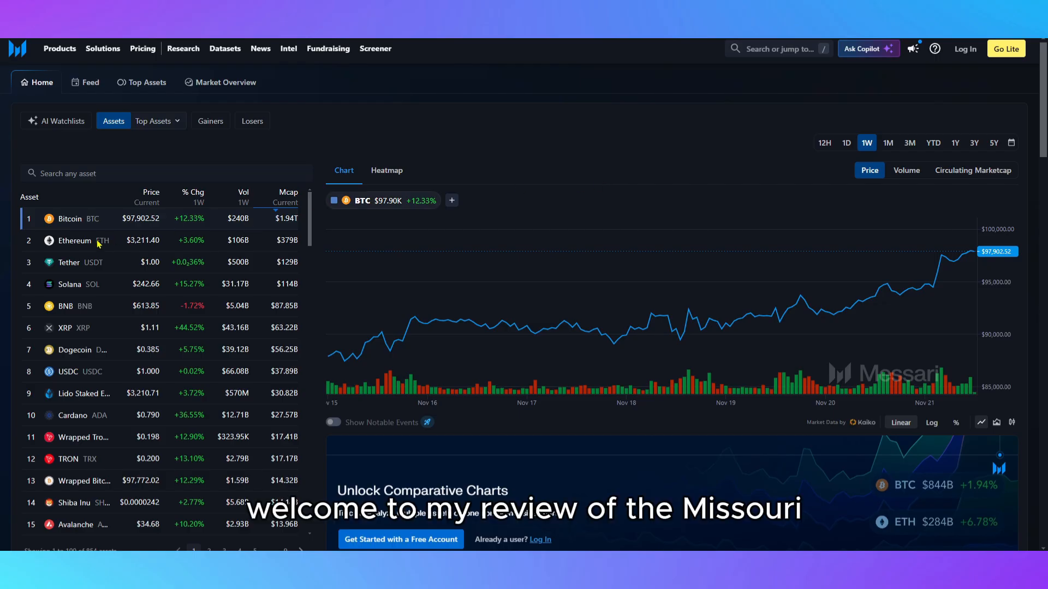
Step: Browse the features page through the personalized watchlist digest and sector charting sections
click(73, 240)
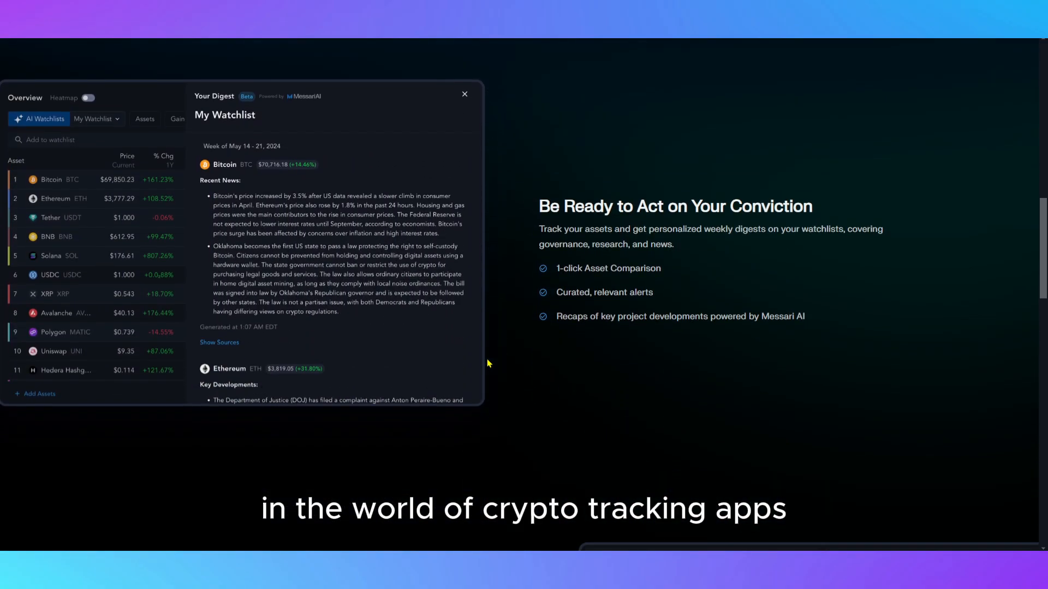
scroll(down, 3)
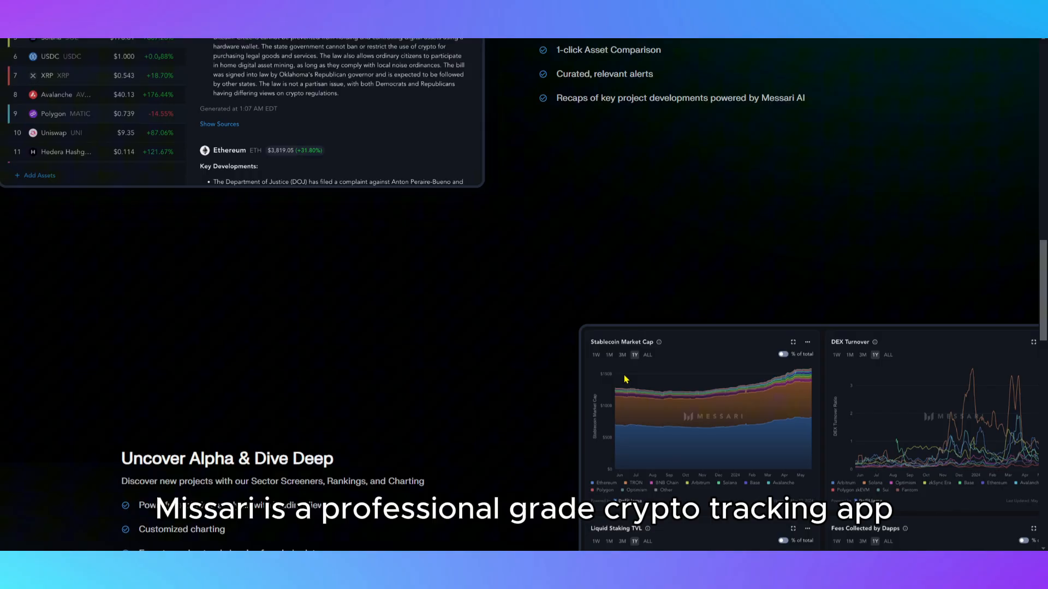
scroll(down, 3)
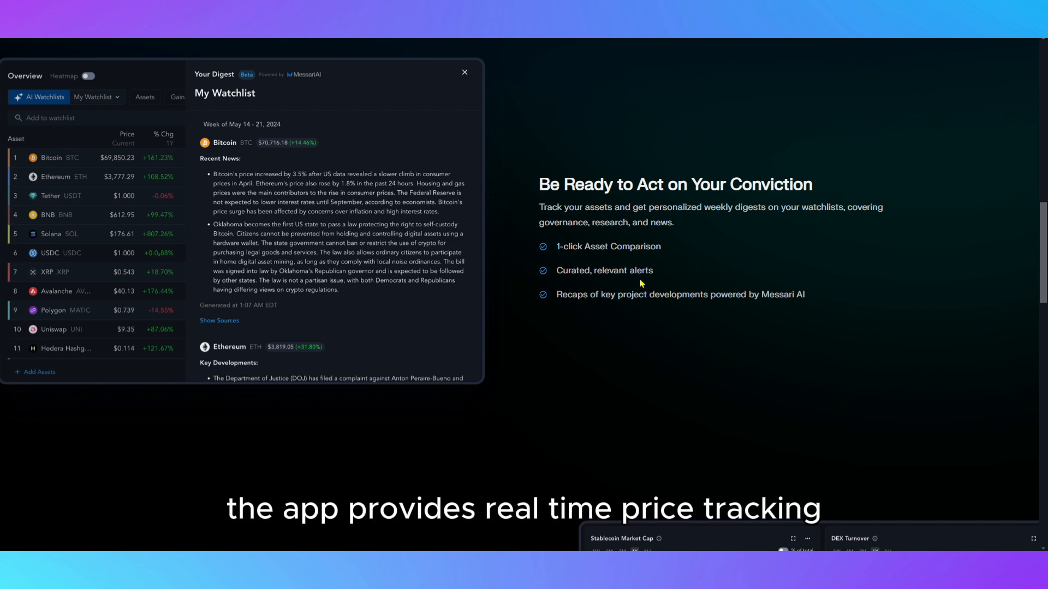
scroll(down, 3)
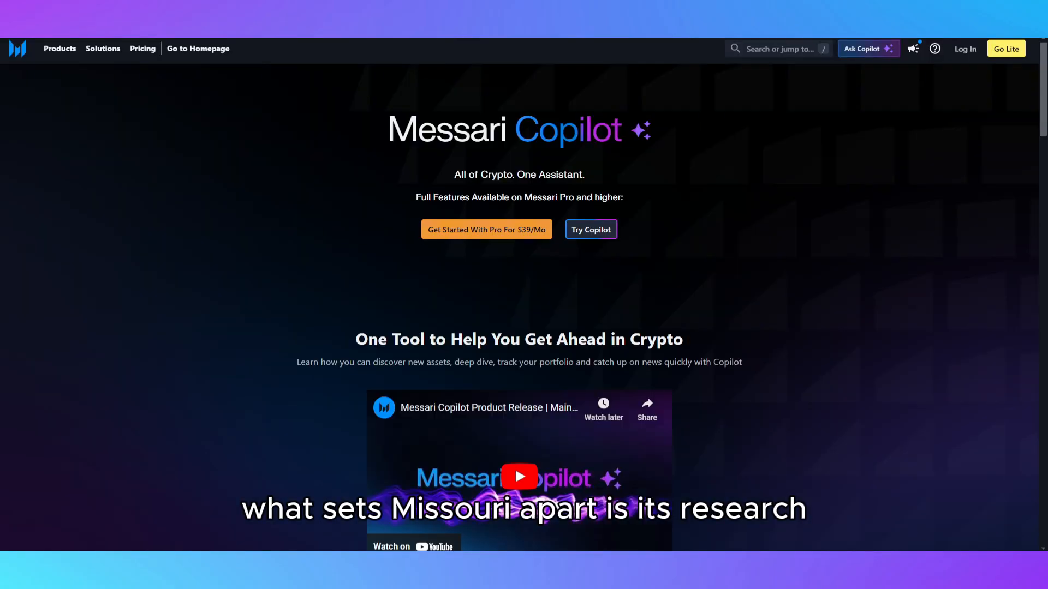
Step: Scroll the Copilot page past the AI assistant comparison table and its feature list
scroll(down, 3)
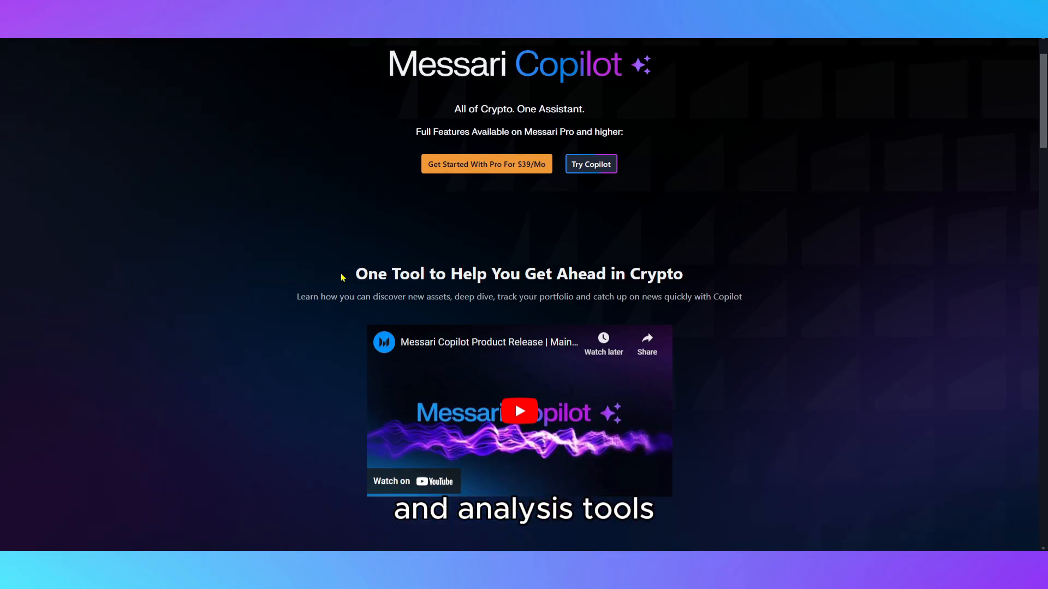
scroll(down, 3)
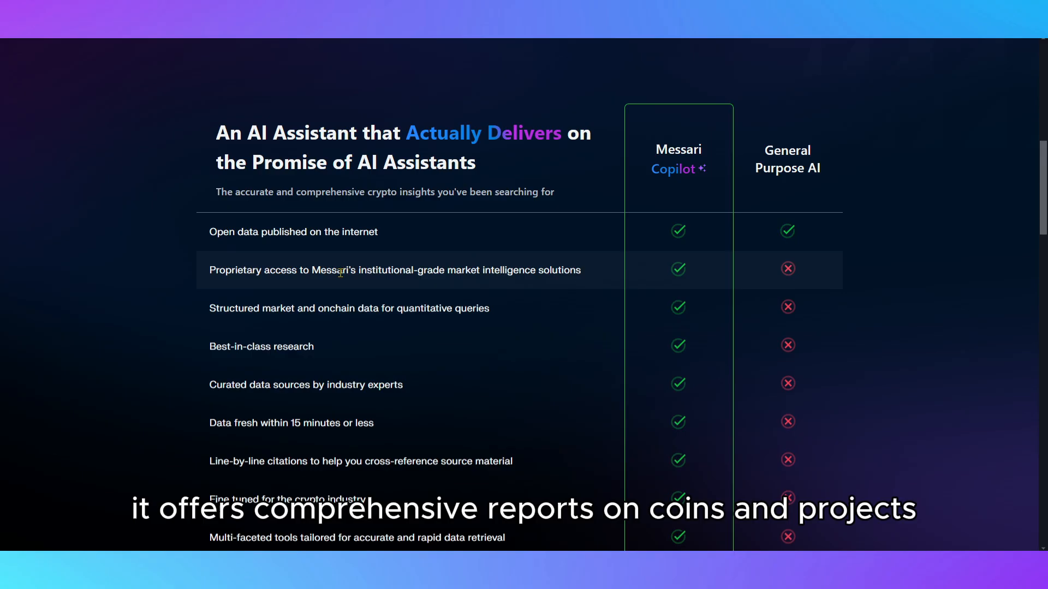
scroll(down, 3)
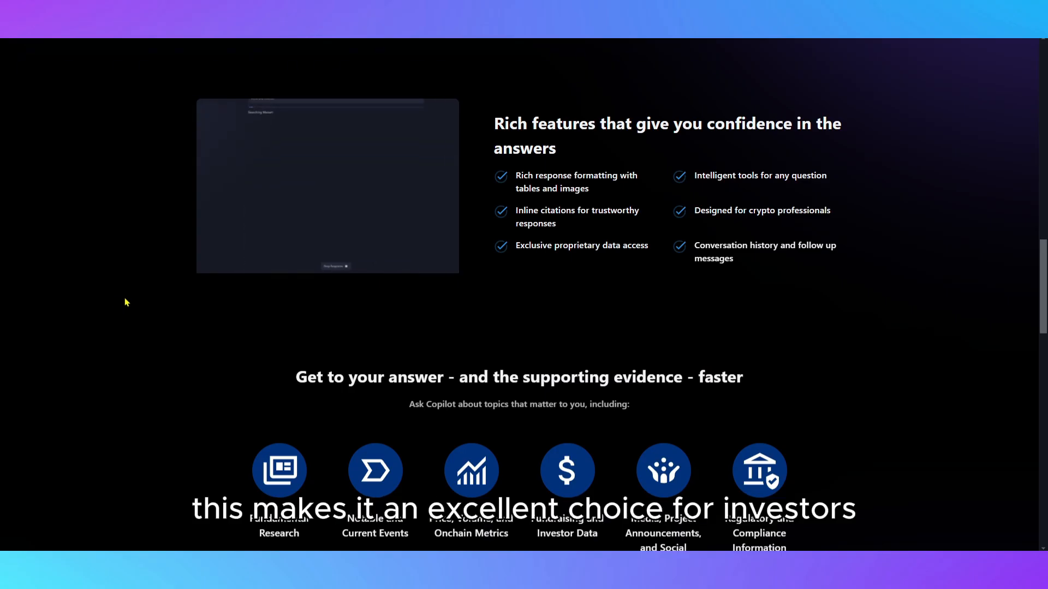
scroll(down, 3)
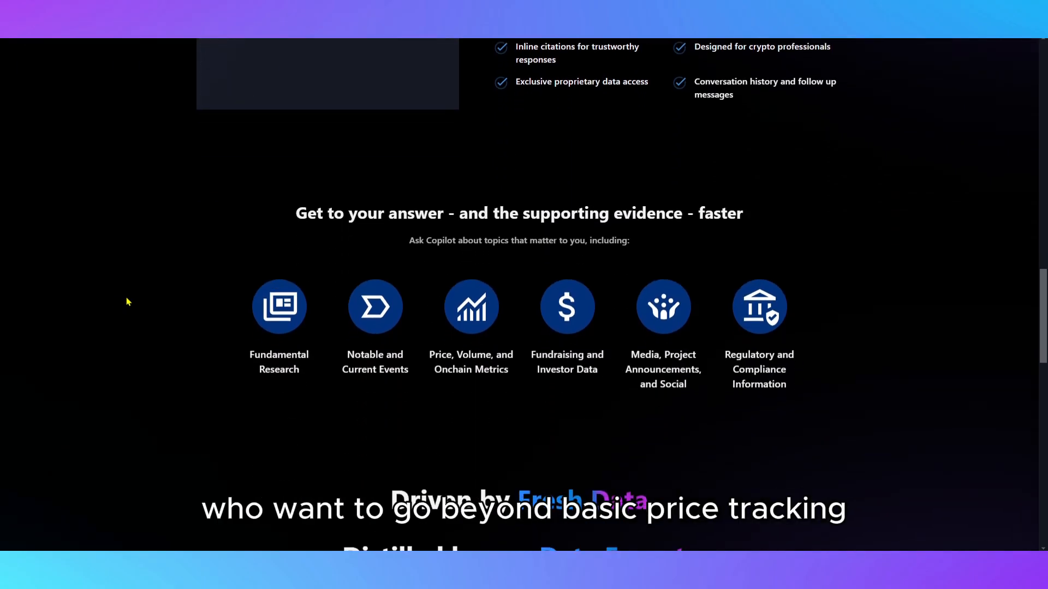
Step: Continue down the Copilot page to the research and News Tools enterprise sections
scroll(down, 3)
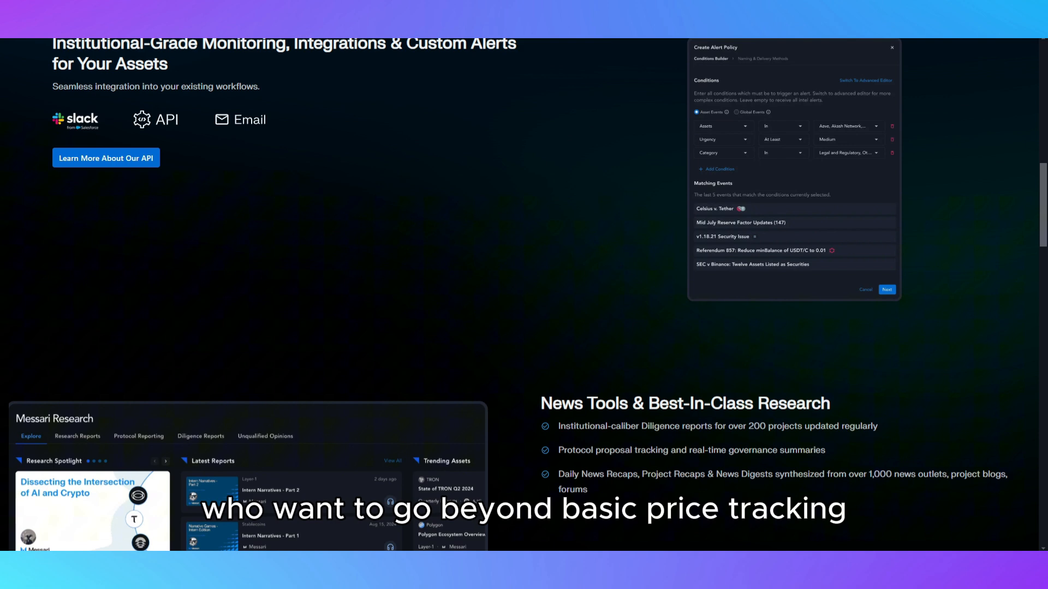
scroll(down, 3)
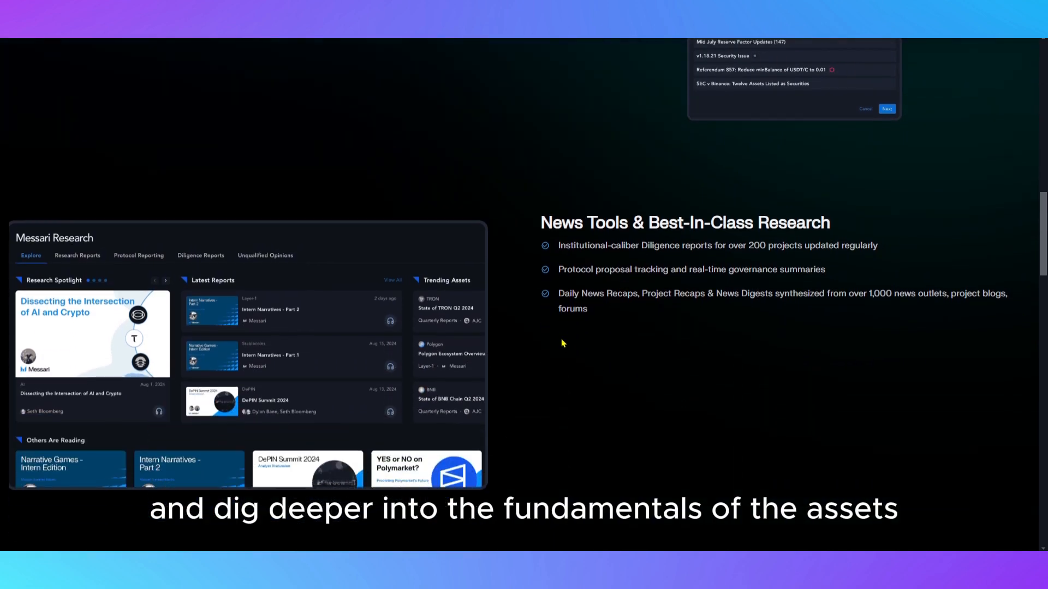
scroll(down, 3)
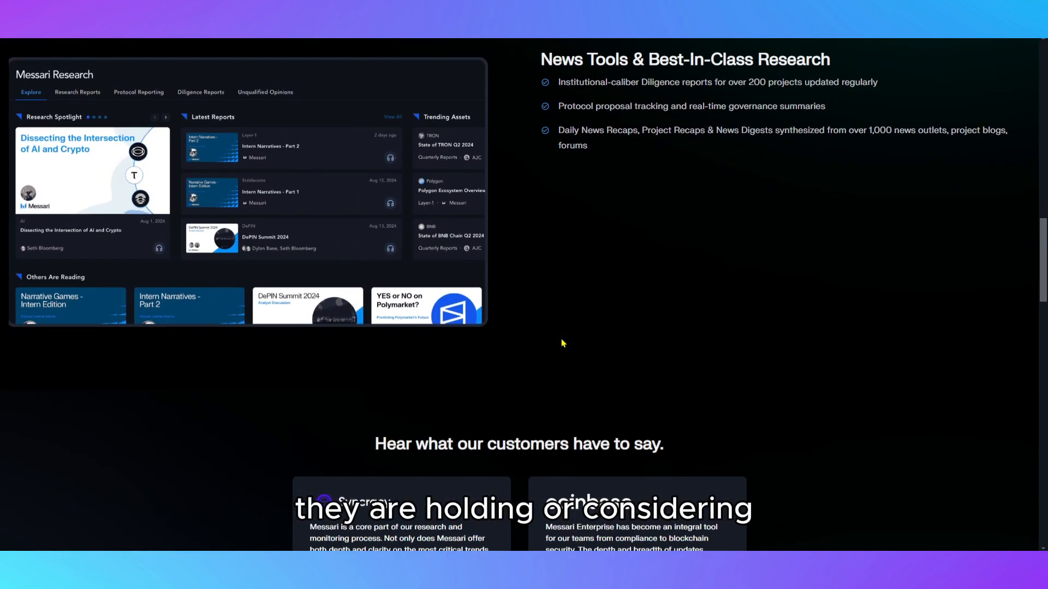
scroll(down, 3)
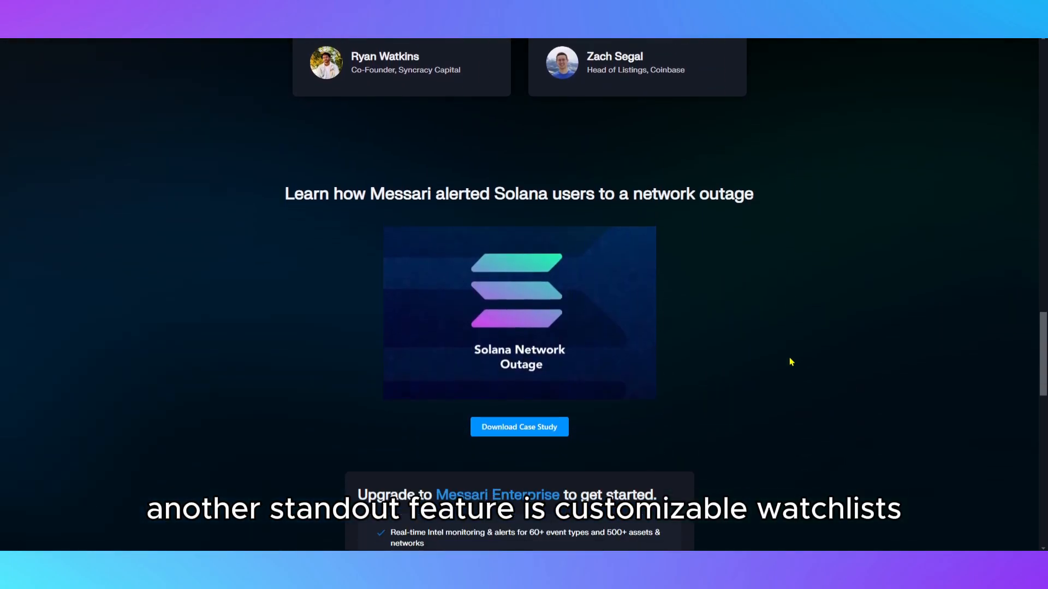
Step: Expand the FAQ answer on how the Enterprise plan differs from the Pro plan
scroll(down, 3)
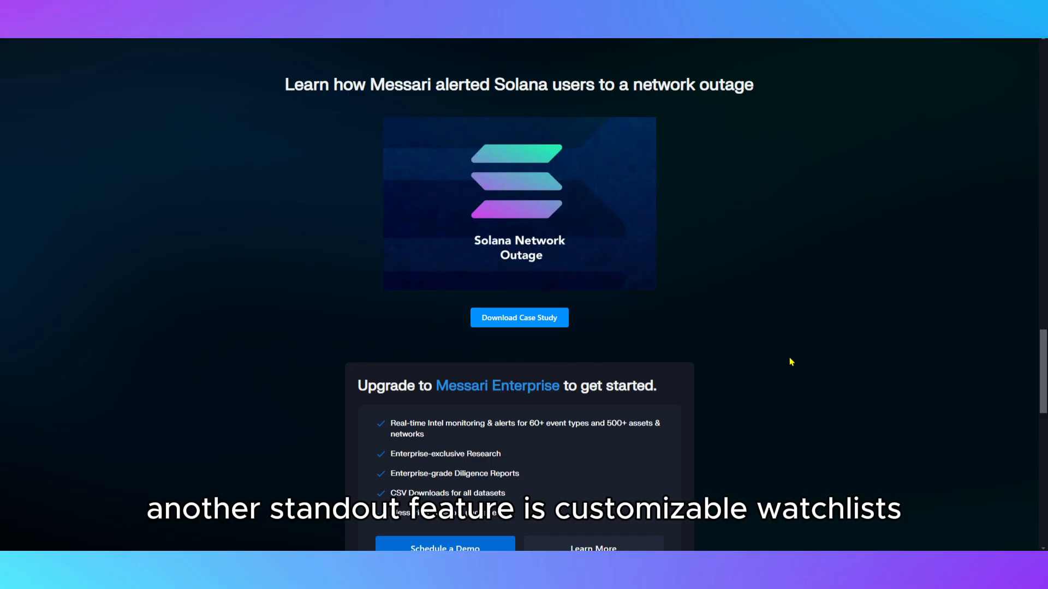
scroll(down, 3)
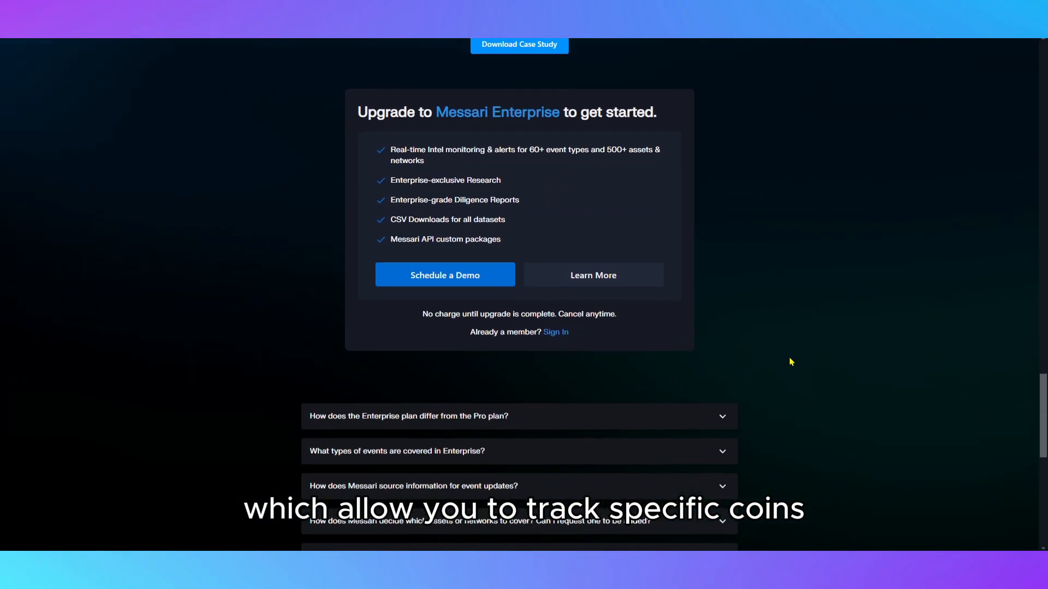
scroll(down, 3)
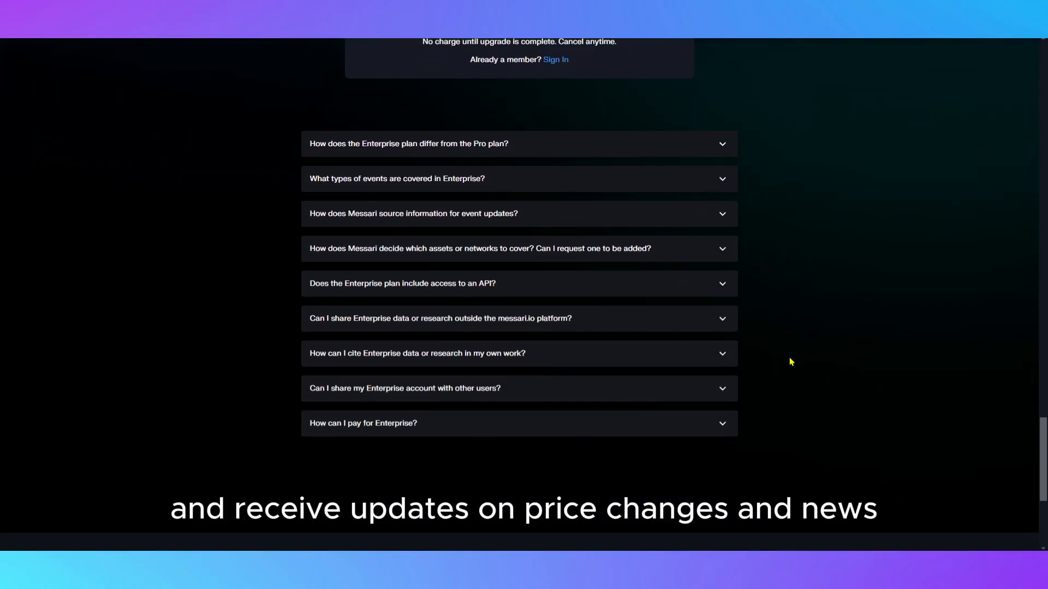
click(408, 143)
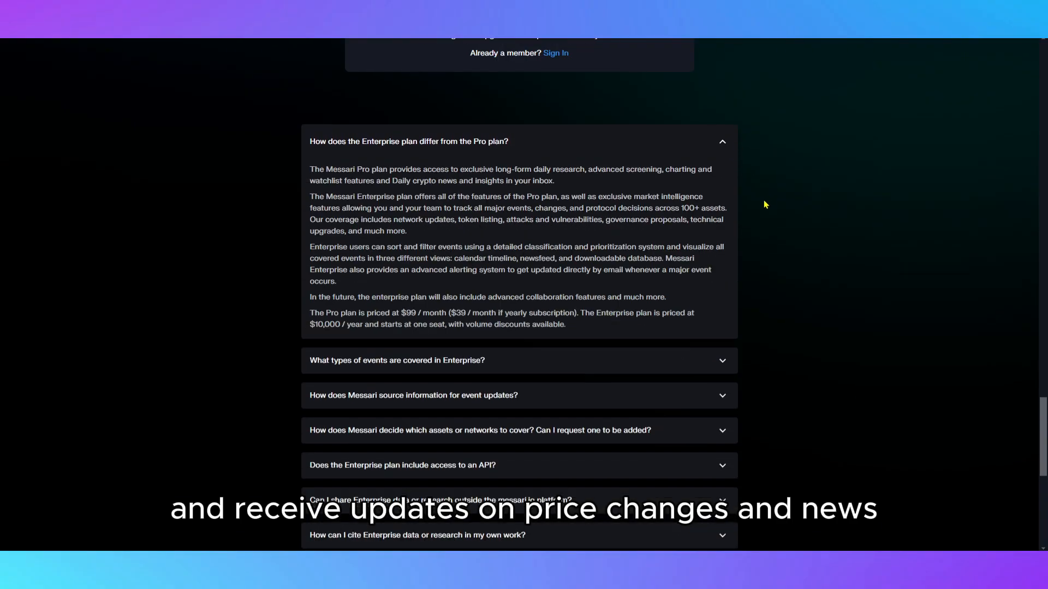
scroll(down, 3)
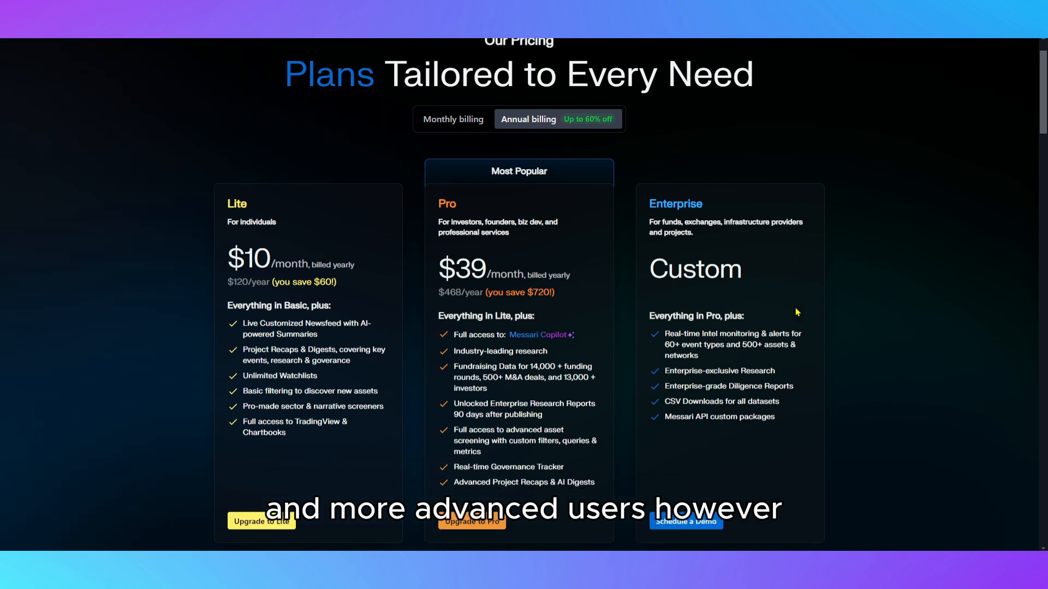
Step: Scroll the pricing page past the Lite $10, Pro $39 and custom Enterprise plan cards
scroll(down, 3)
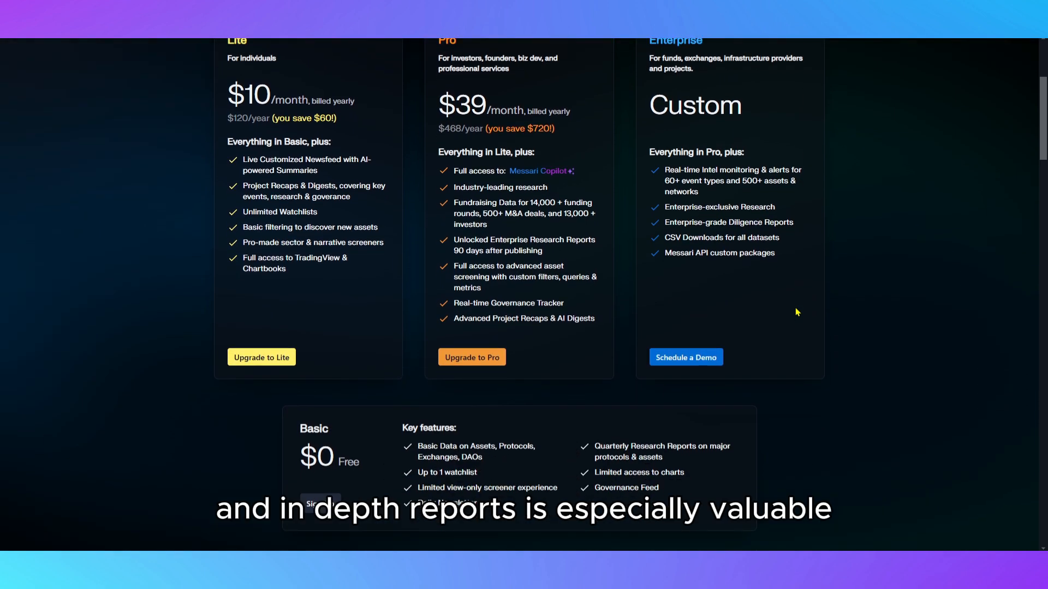
scroll(down, 3)
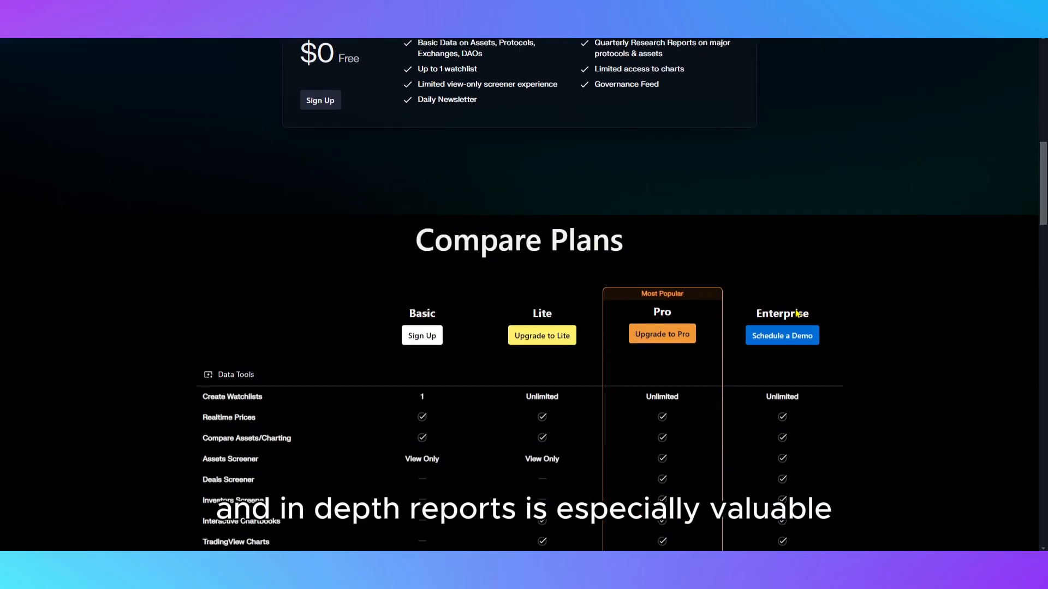
scroll(down, 3)
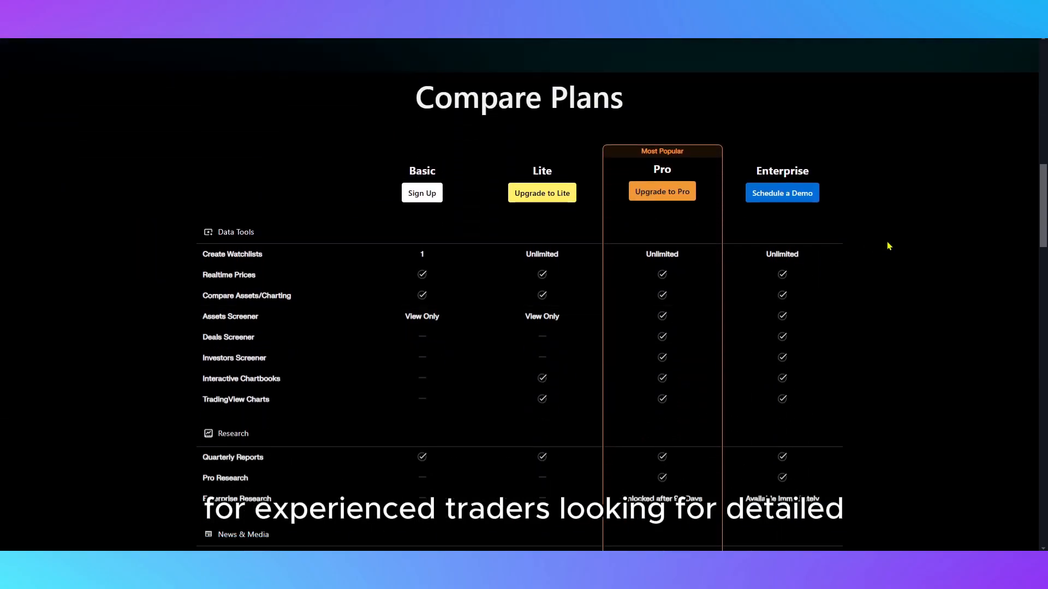
scroll(down, 3)
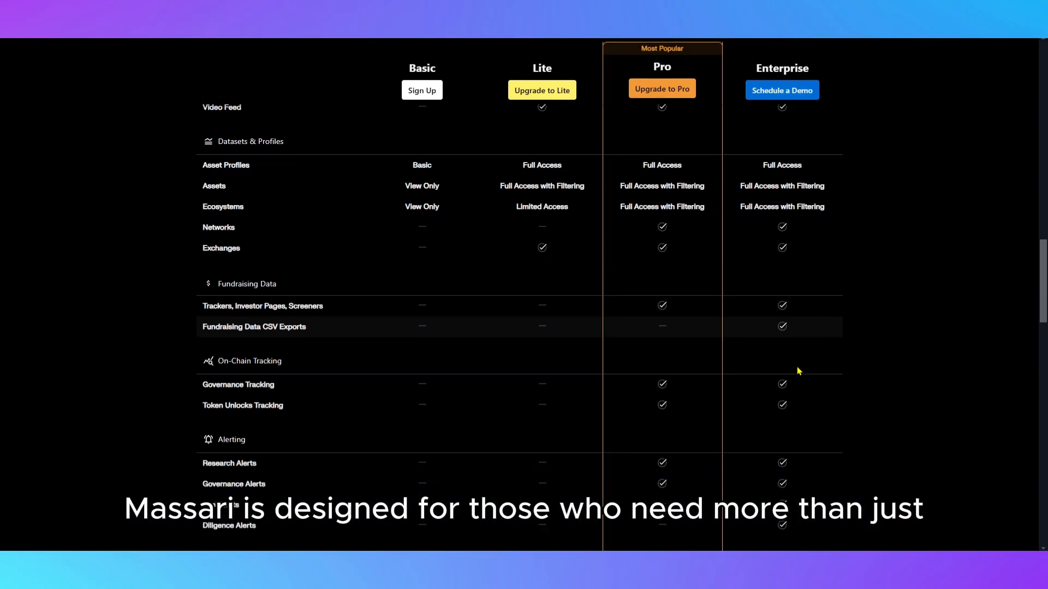
Step: Continue through the Compare Plans feature table down to the pricing FAQ
scroll(down, 3)
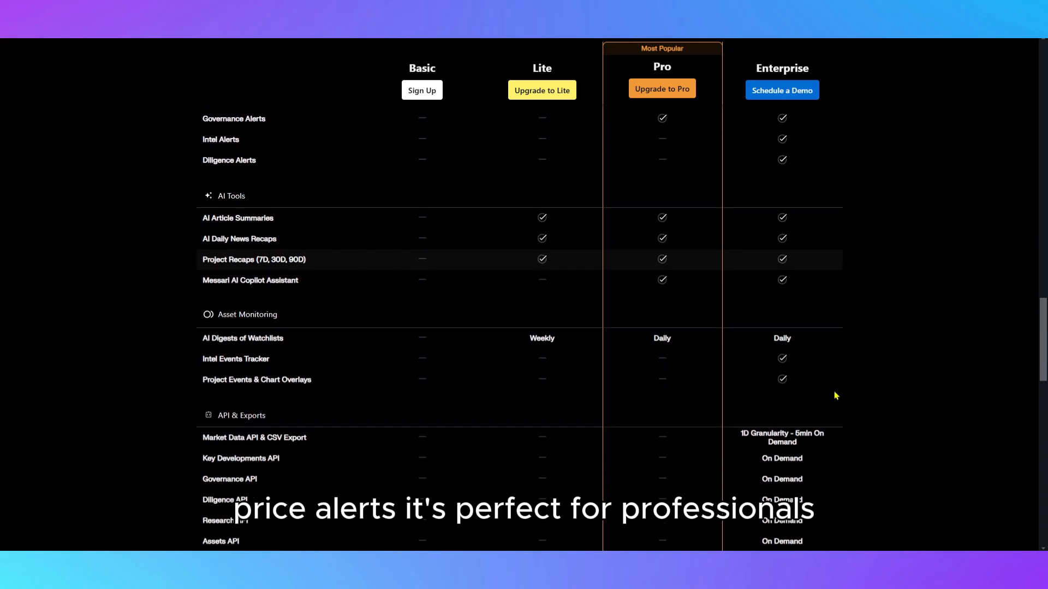
scroll(down, 3)
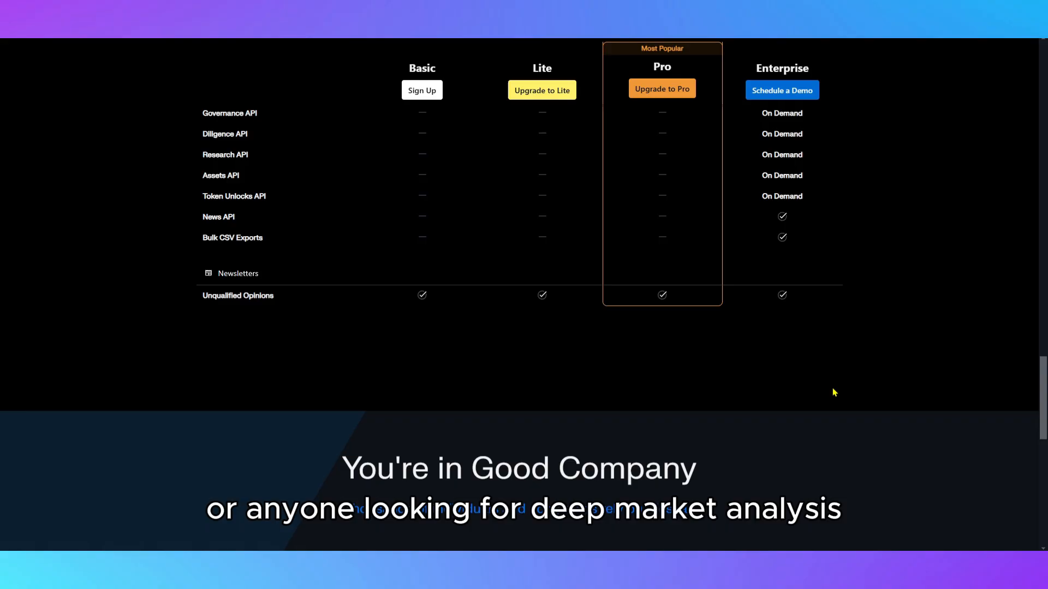
scroll(down, 3)
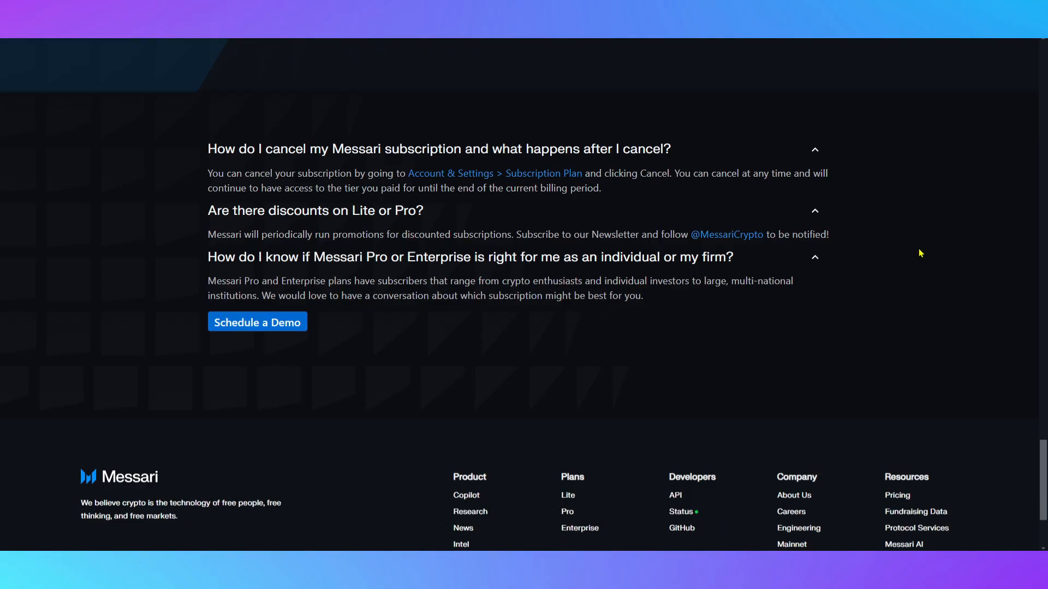
scroll(down, 3)
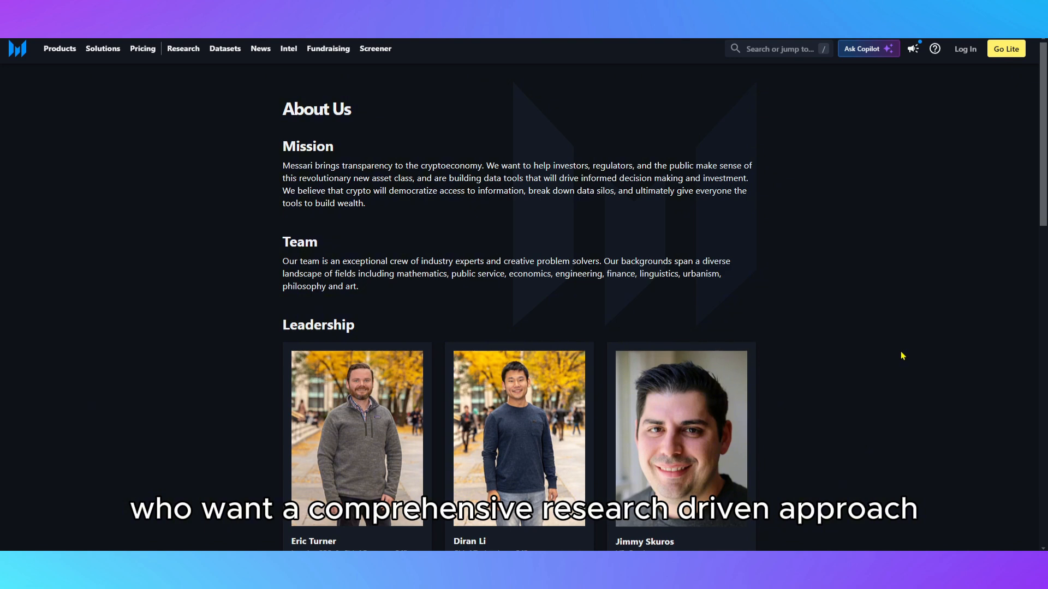
Step: Scroll the About Us page through mission, team and leadership to the Investors section
scroll(down, 3)
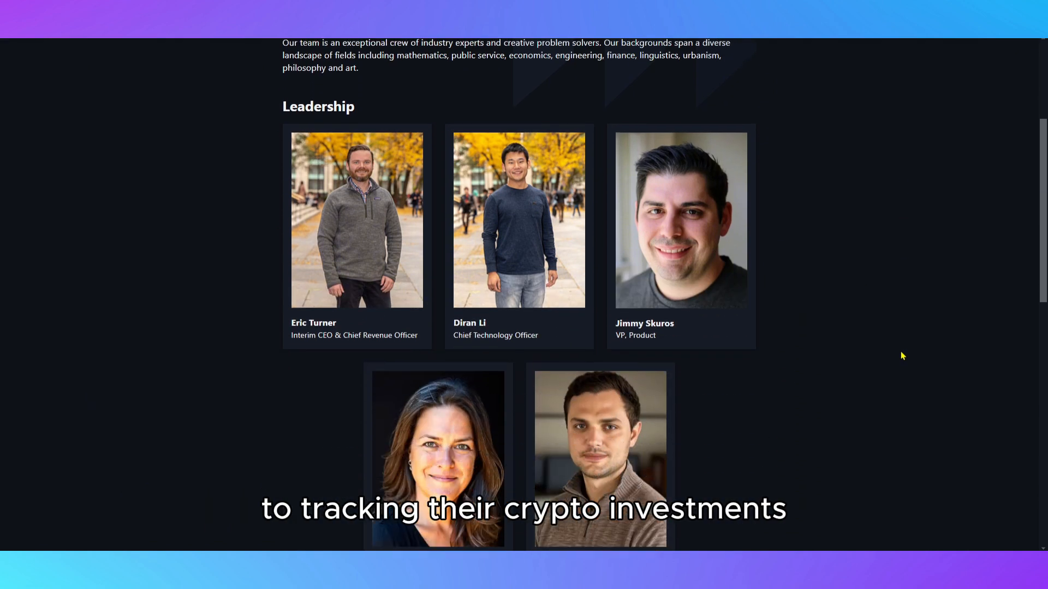
scroll(down, 3)
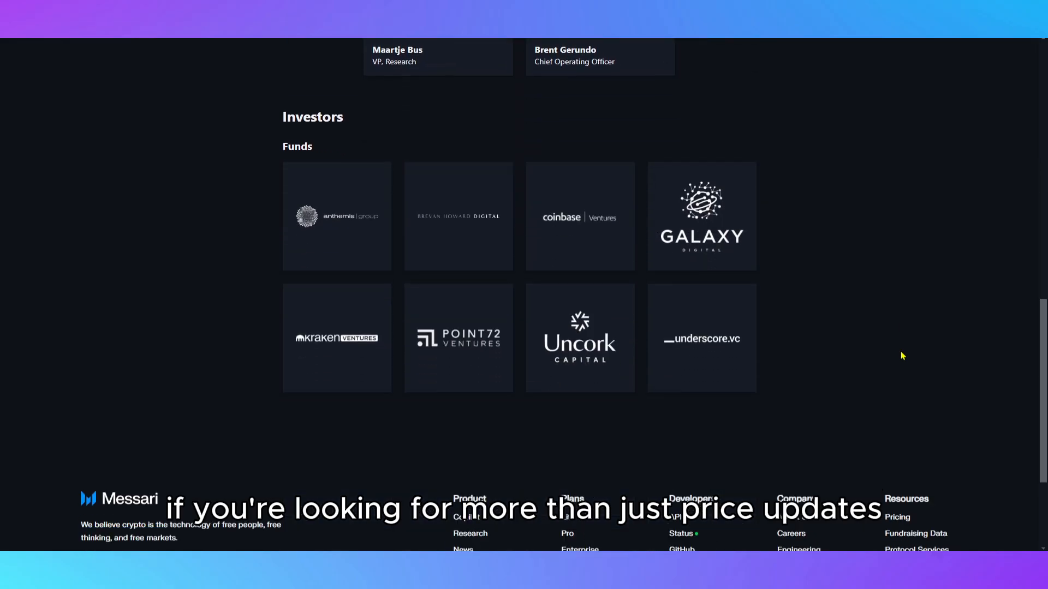
scroll(down, 3)
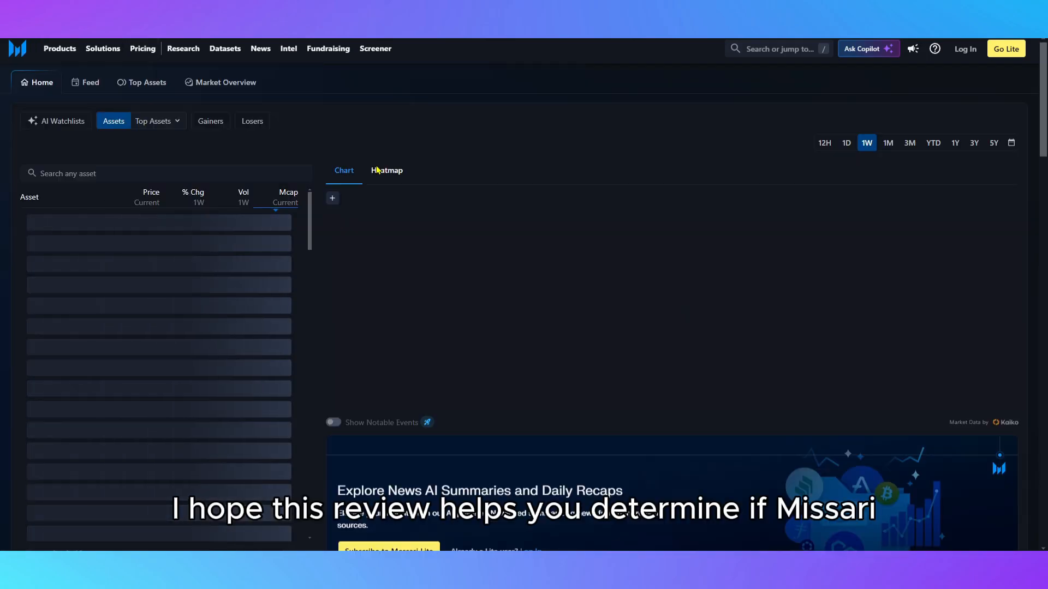
Step: Return to the home dashboard with the top assets list and Bitcoin chart
click(374, 48)
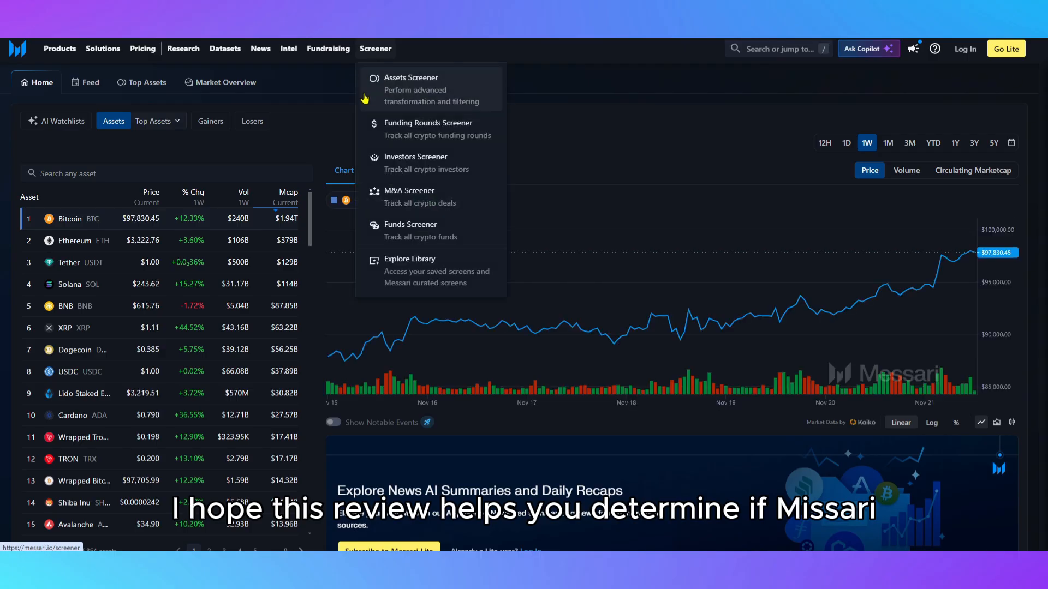